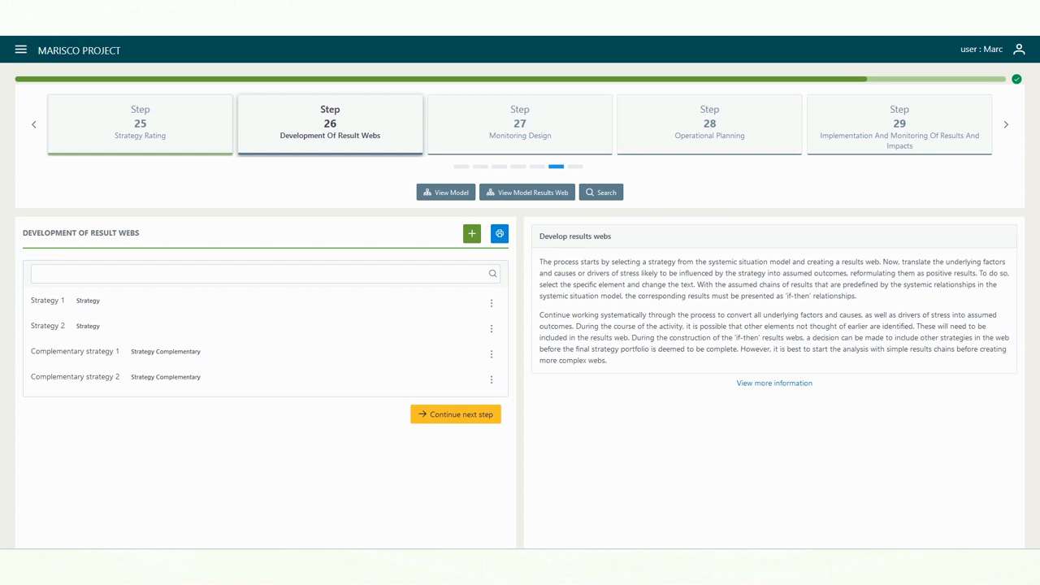
Step: Edit Strategy 2's result web and save 'Stress driver reduction result 1' for Human Intrusions & Disturbance
{"action": "left_click", "coordinate": [491, 329]}
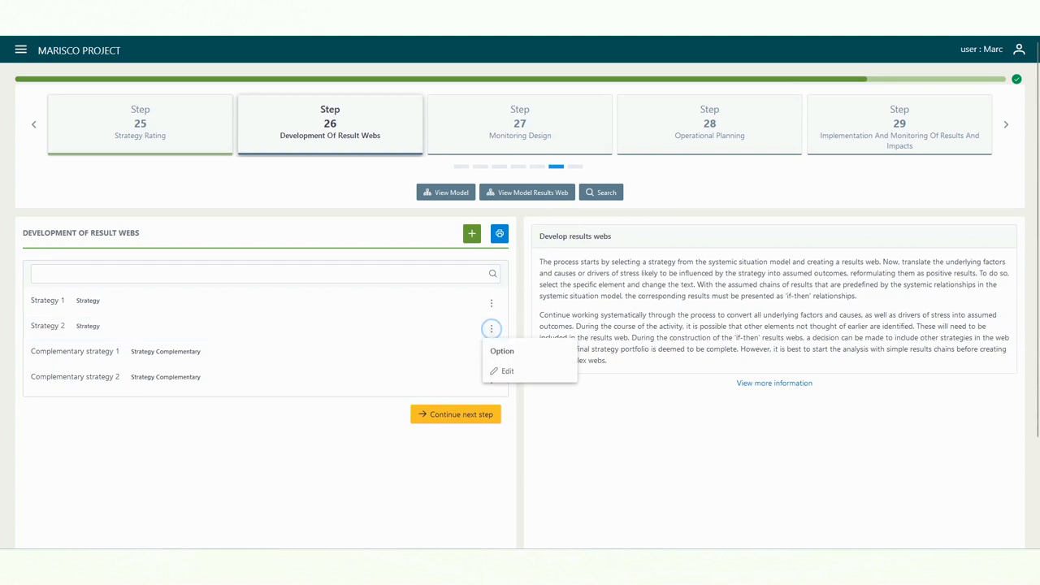
{"action": "left_click", "coordinate": [507, 370]}
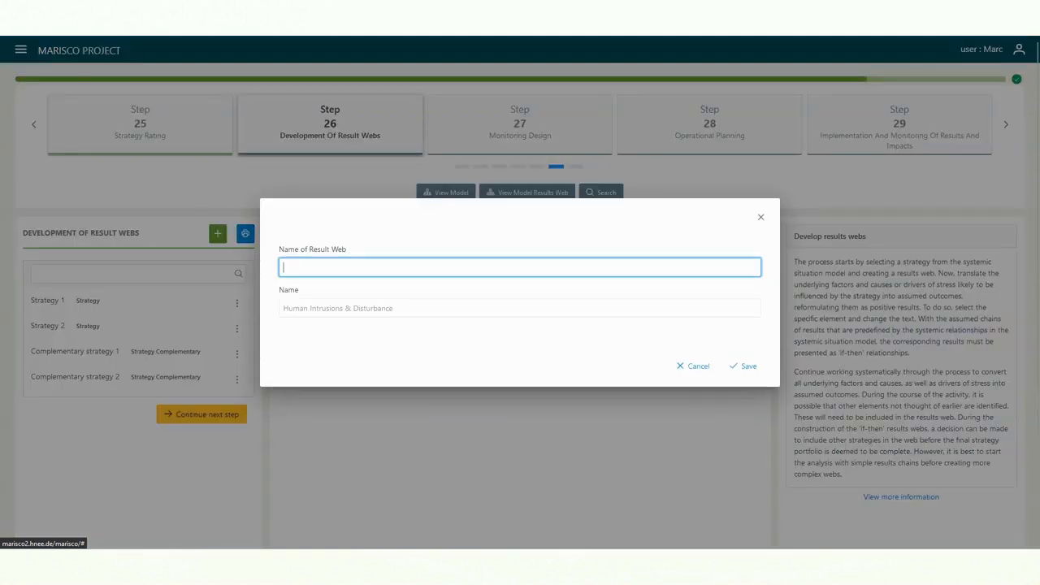
{"action": "type", "text": "Stress driver reduction result 1"}
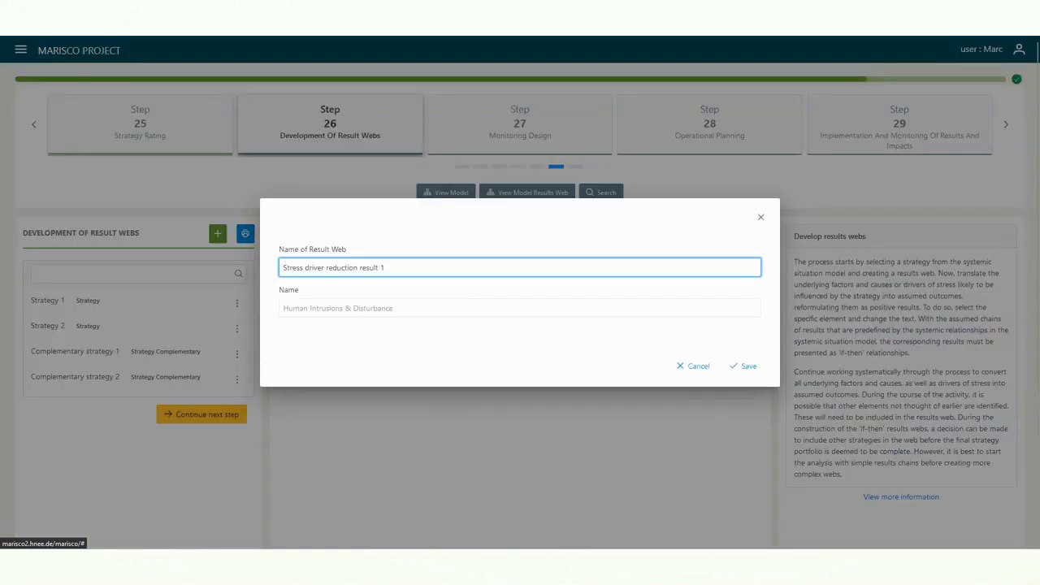
{"action": "left_click", "coordinate": [744, 365]}
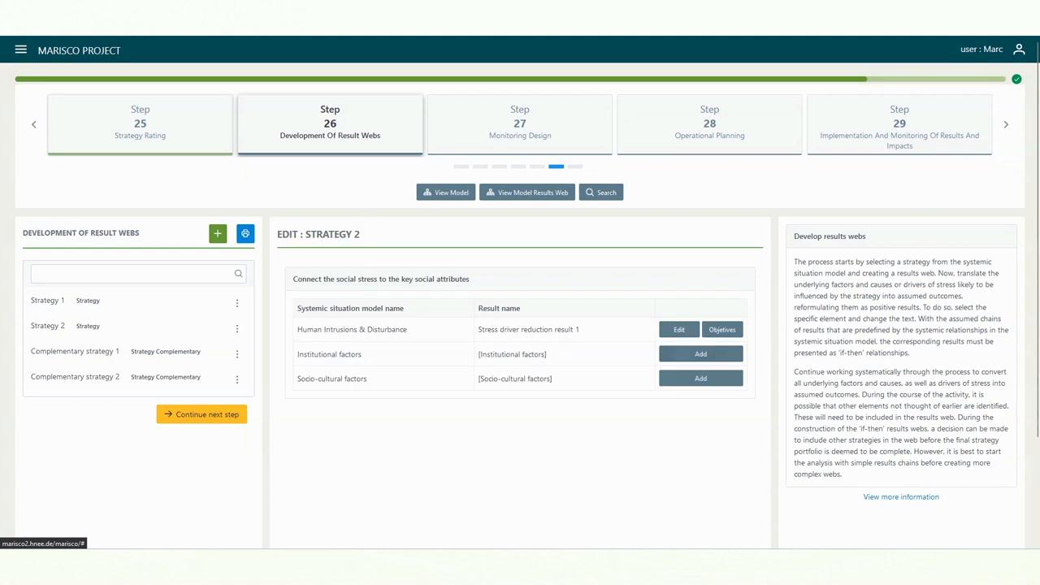
Step: Save 'Intermediate result 1' as the Institutional factors result name
{"action": "left_click", "coordinate": [698, 354]}
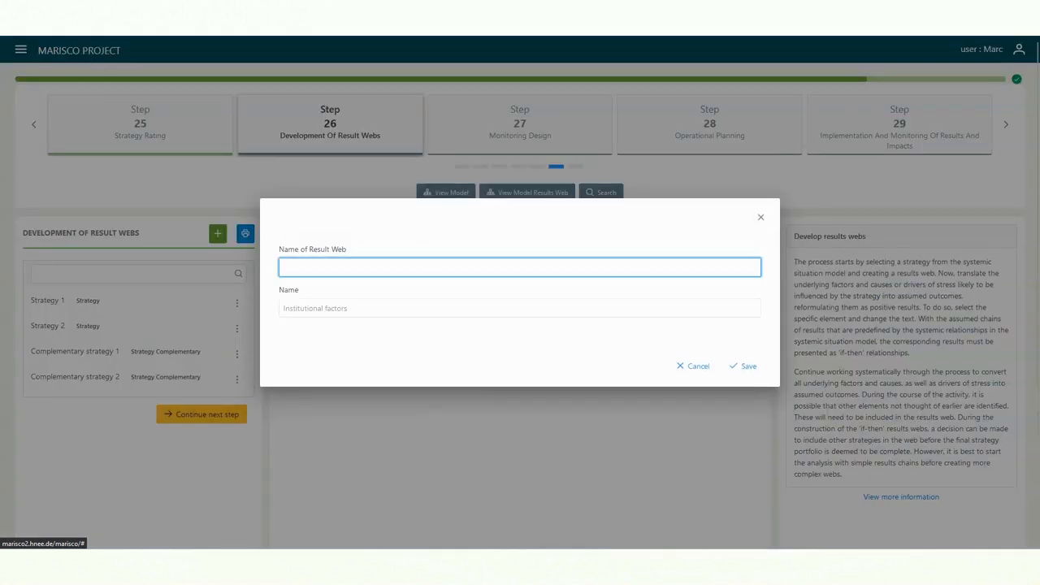
{"action": "type", "text": "Intermediate"}
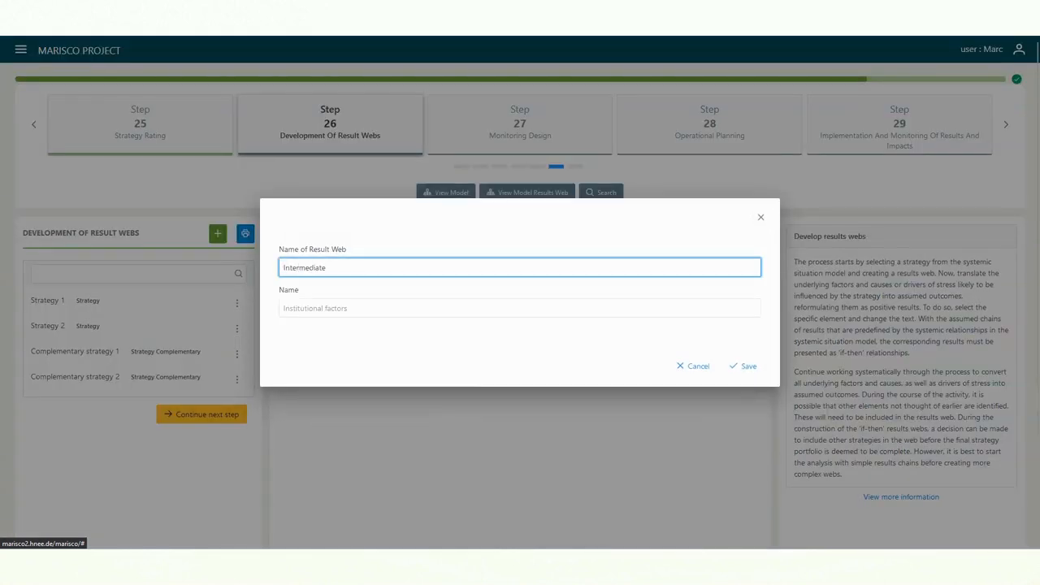
{"action": "type", "text": "result 1"}
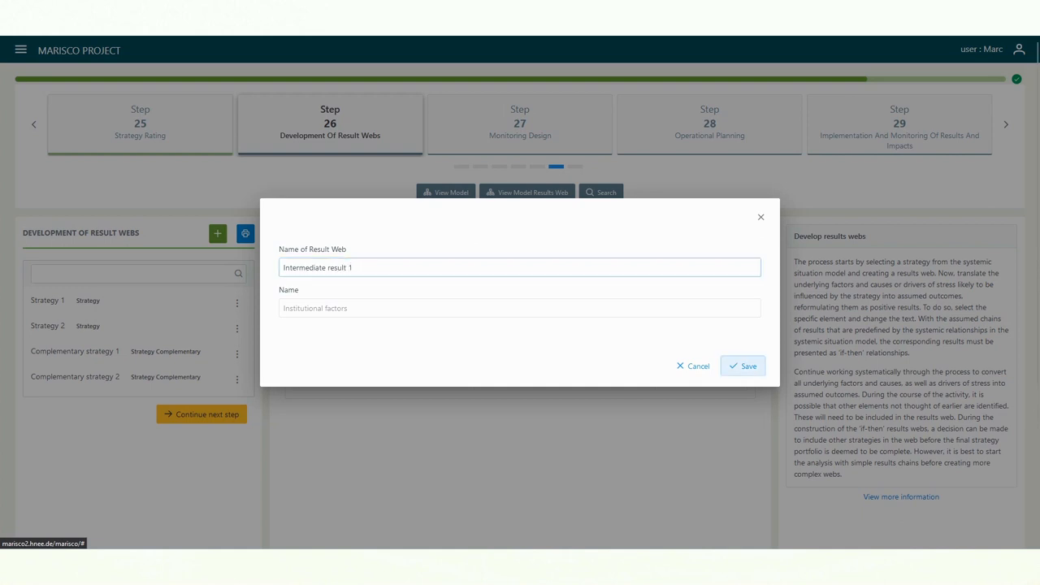
{"action": "left_click", "coordinate": [742, 365]}
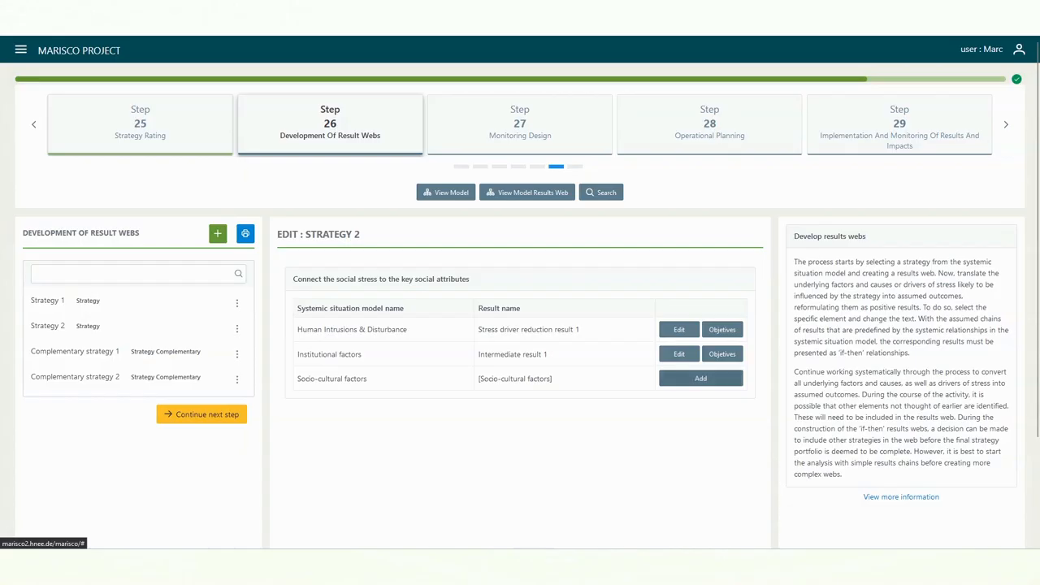
Step: Save 'Intermediate result 2' as the Socio-cultural factors result name, then show objectives for Stress driver reduction result 1
{"action": "left_click", "coordinate": [700, 376]}
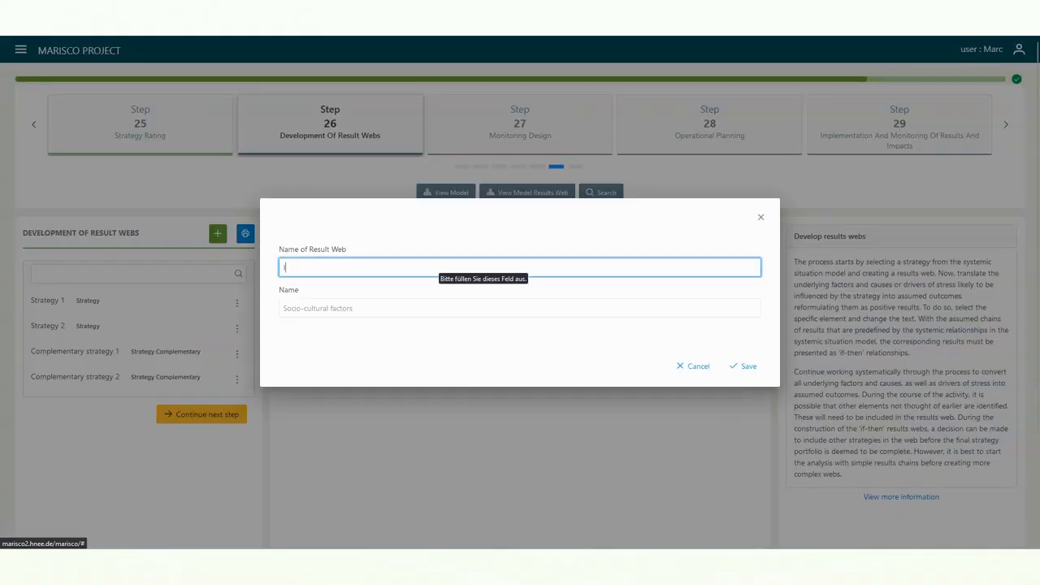
{"action": "type", "text": "Intermediate result 2"}
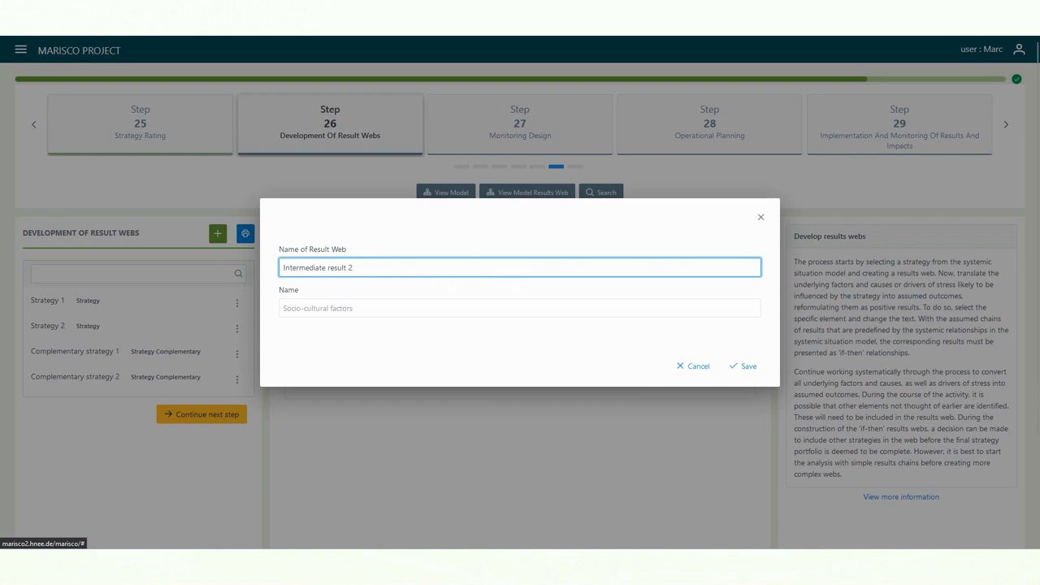
{"action": "left_click", "coordinate": [744, 366]}
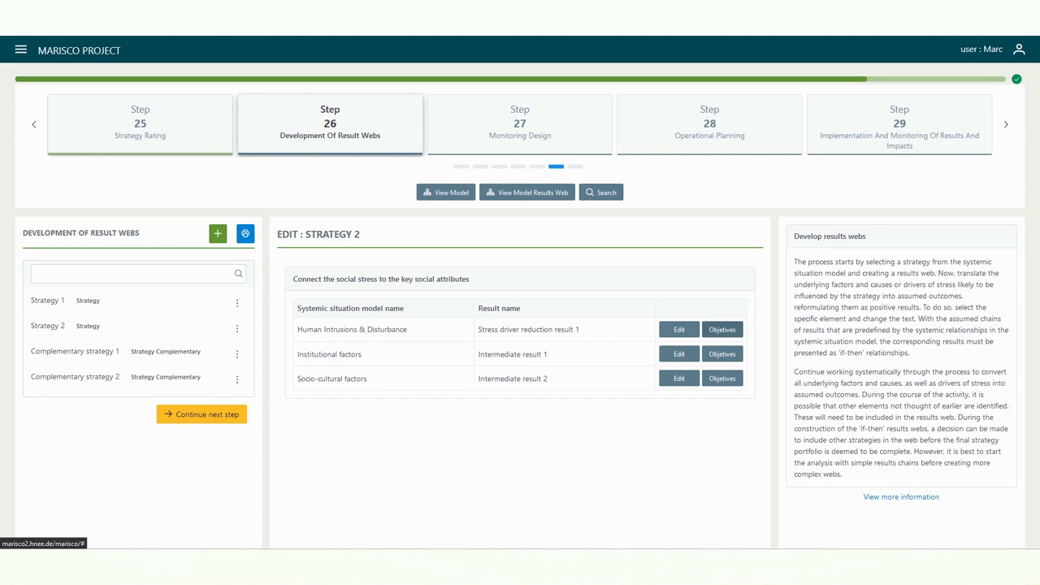
{"action": "left_click", "coordinate": [721, 329]}
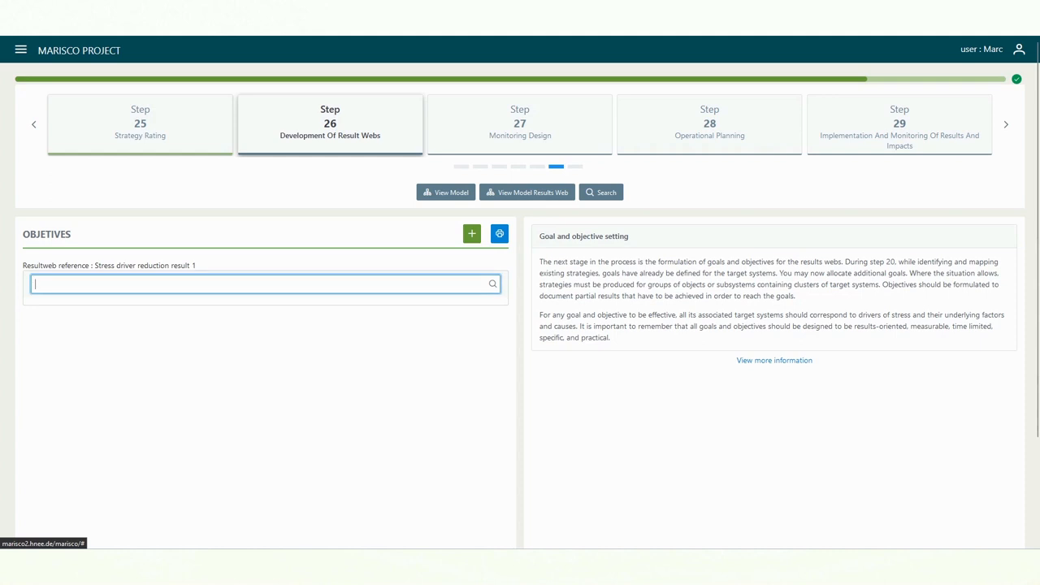
Step: Add a new objective and enter 'Objective 1' as its name
{"action": "left_click", "coordinate": [471, 233]}
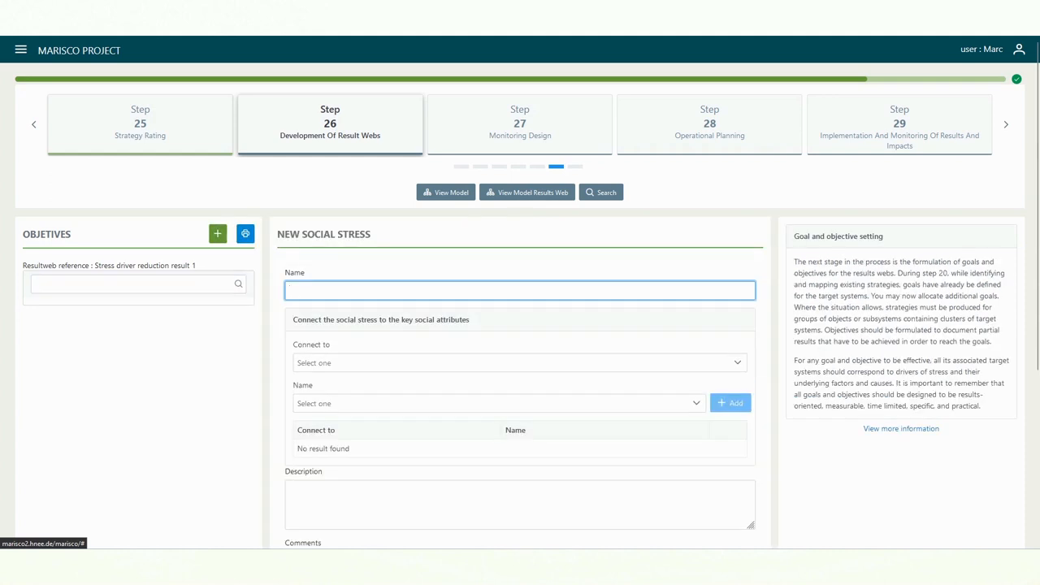
{"action": "type", "text": "O"}
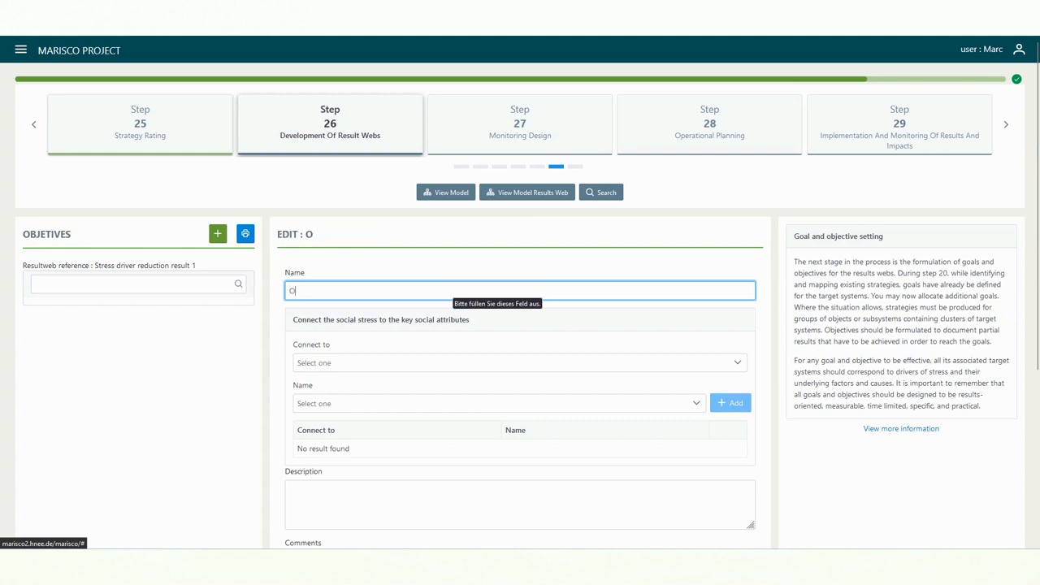
{"action": "type", "text": "bjective 1"}
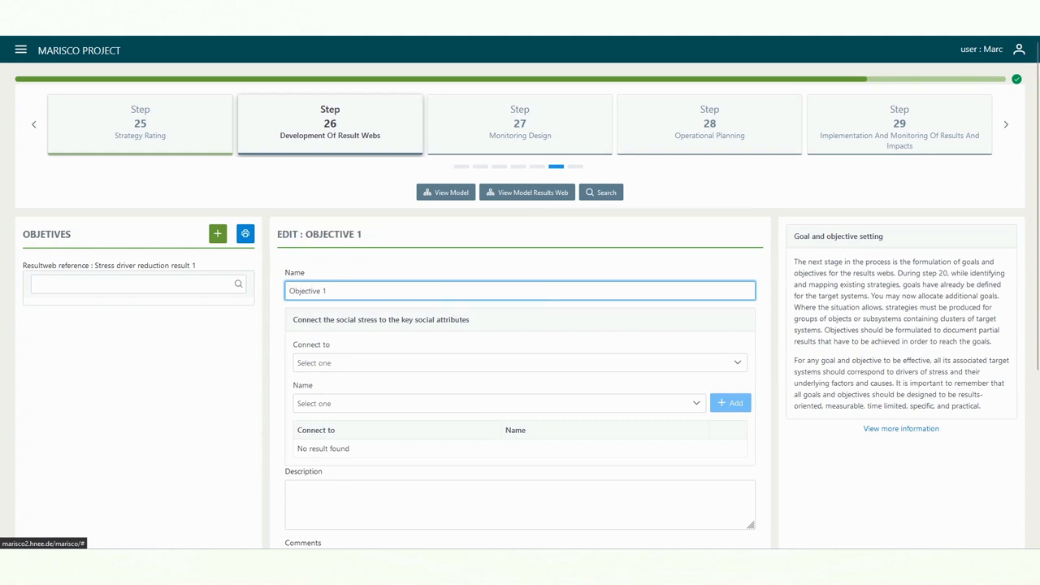
Step: Connect the objective to UFC via Socio-cultural factors, leaving Comments, Tags and URL Photos empty
{"action": "left_click", "coordinate": [519, 363]}
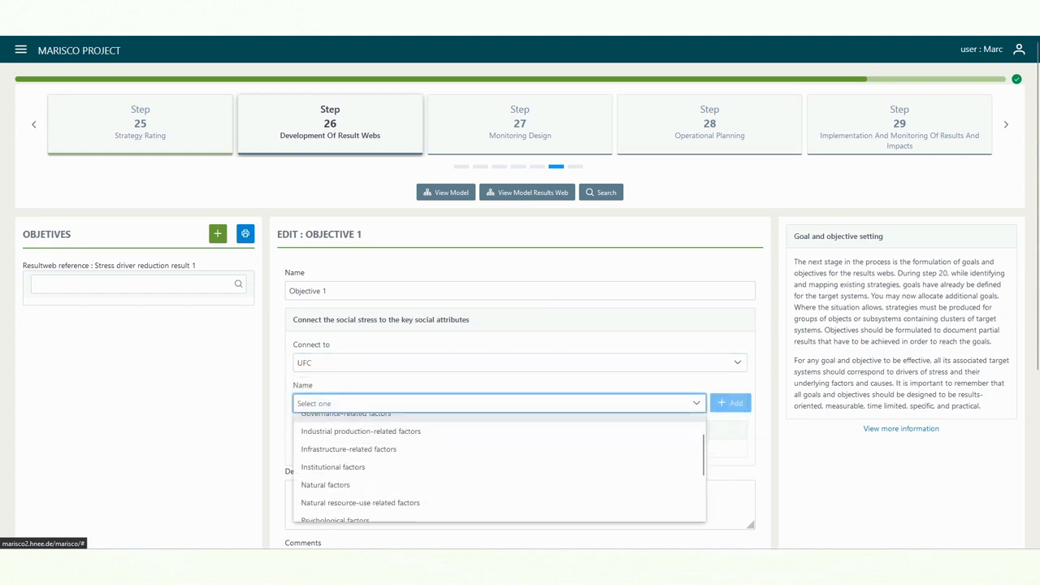
{"action": "left_click", "coordinate": [335, 454]}
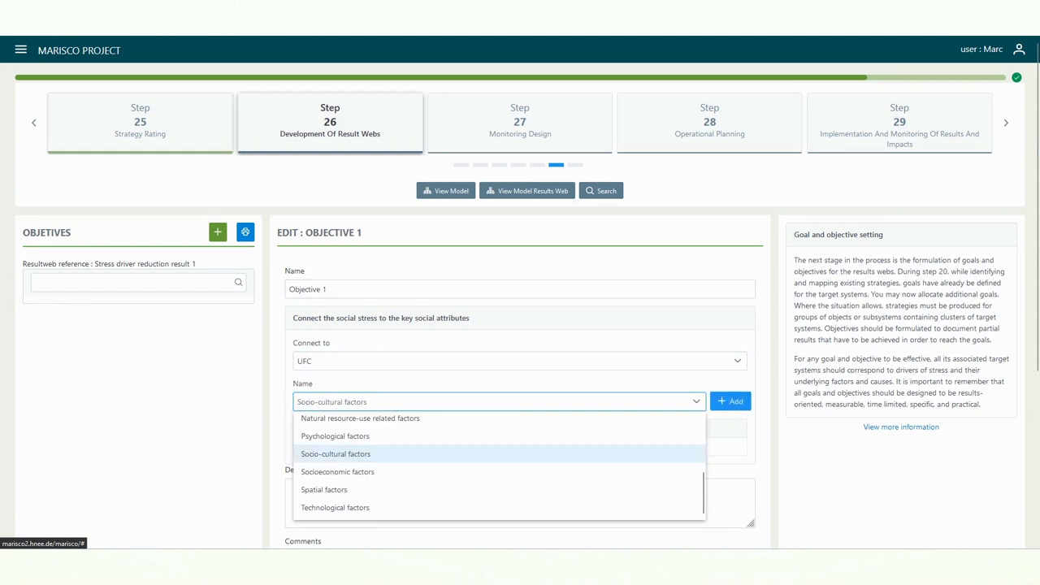
{"action": "left_click", "coordinate": [729, 399]}
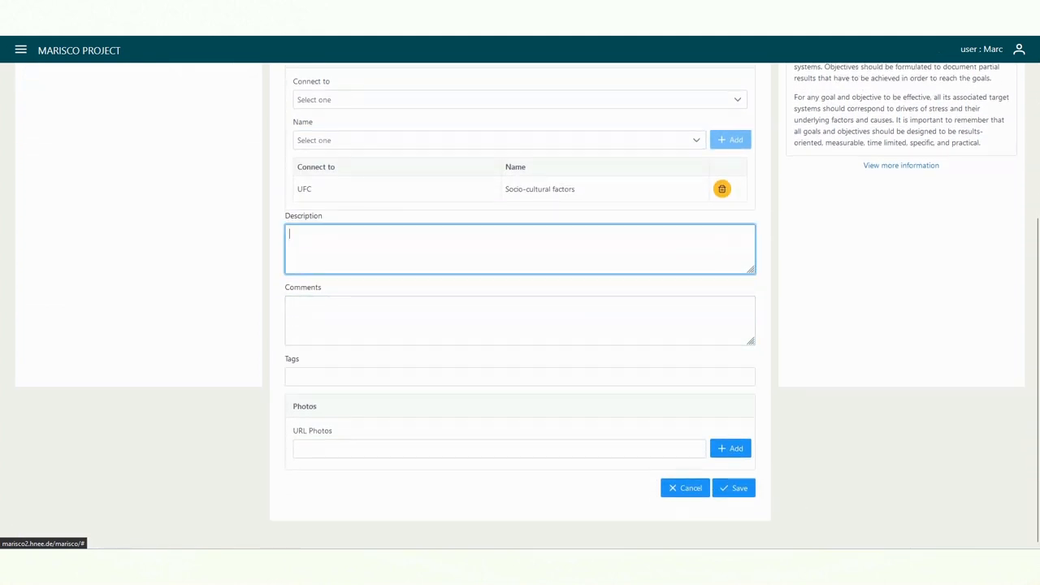
{"action": "left_click", "coordinate": [520, 319]}
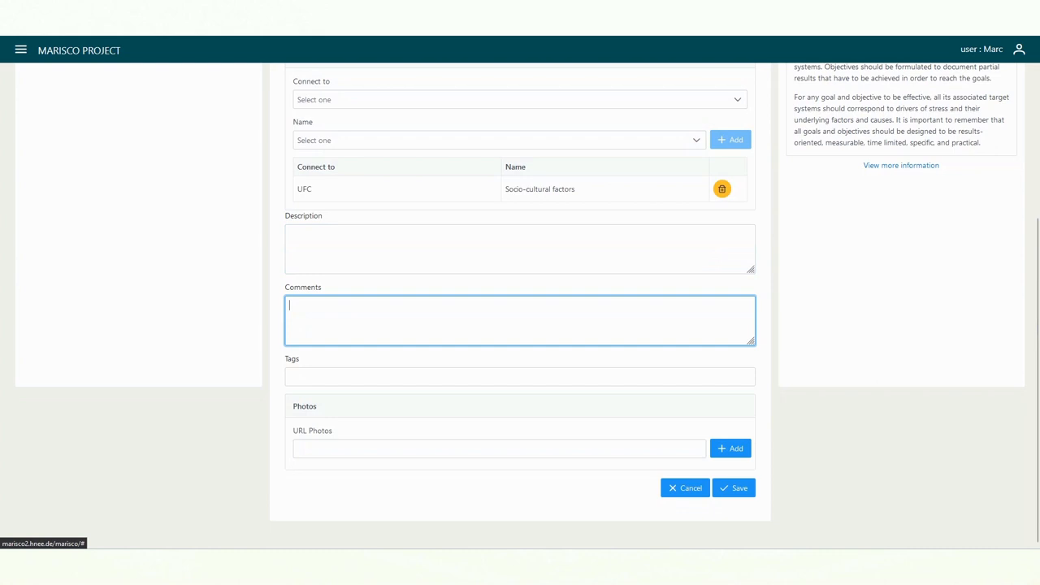
{"action": "left_click", "coordinate": [520, 377]}
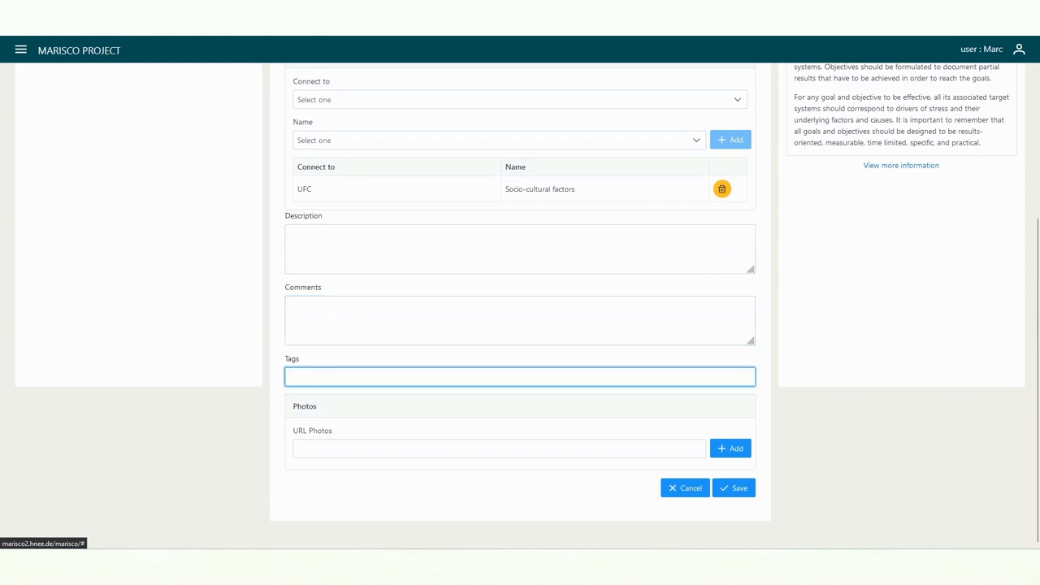
{"action": "left_click", "coordinate": [497, 448]}
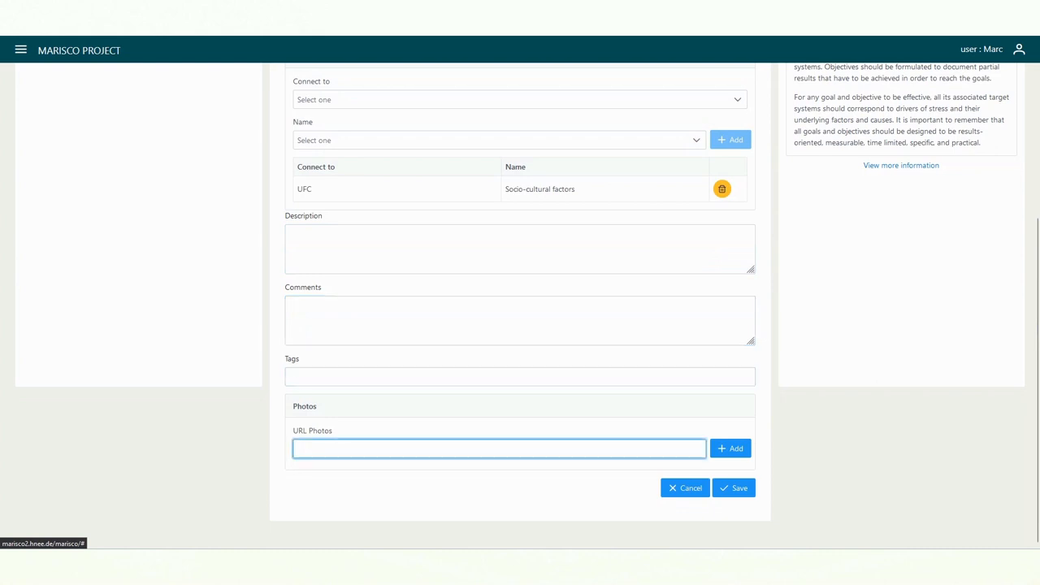